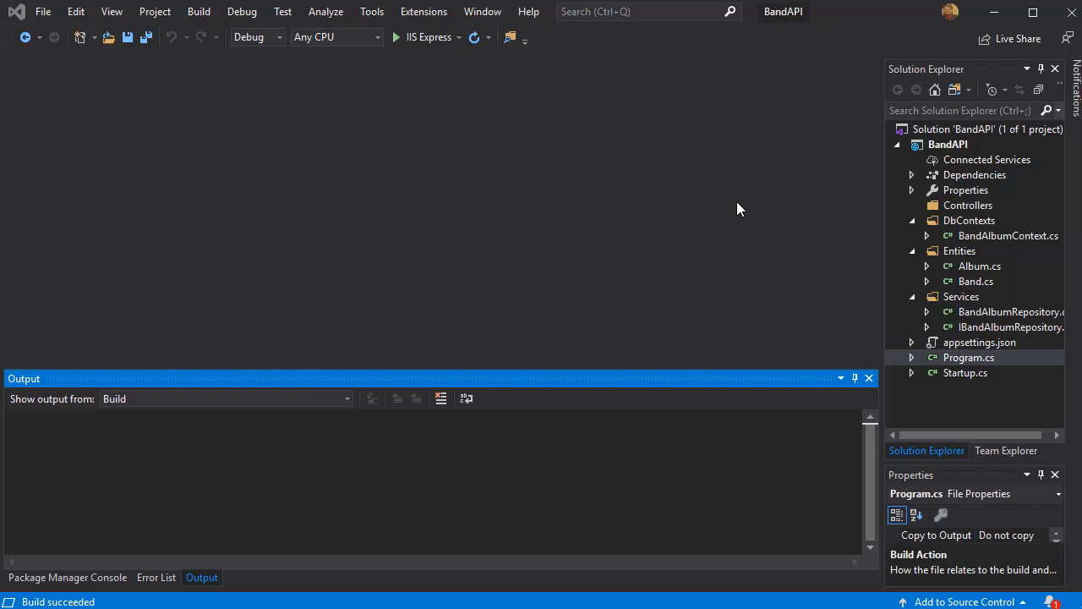
mouse_move(391, 215)
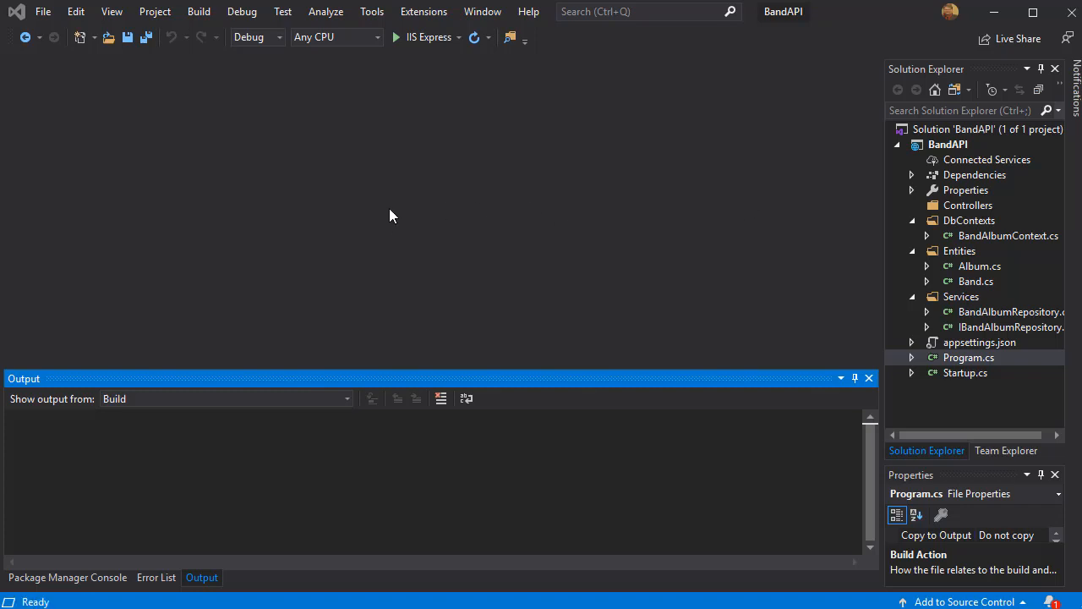
mouse_move(321, 136)
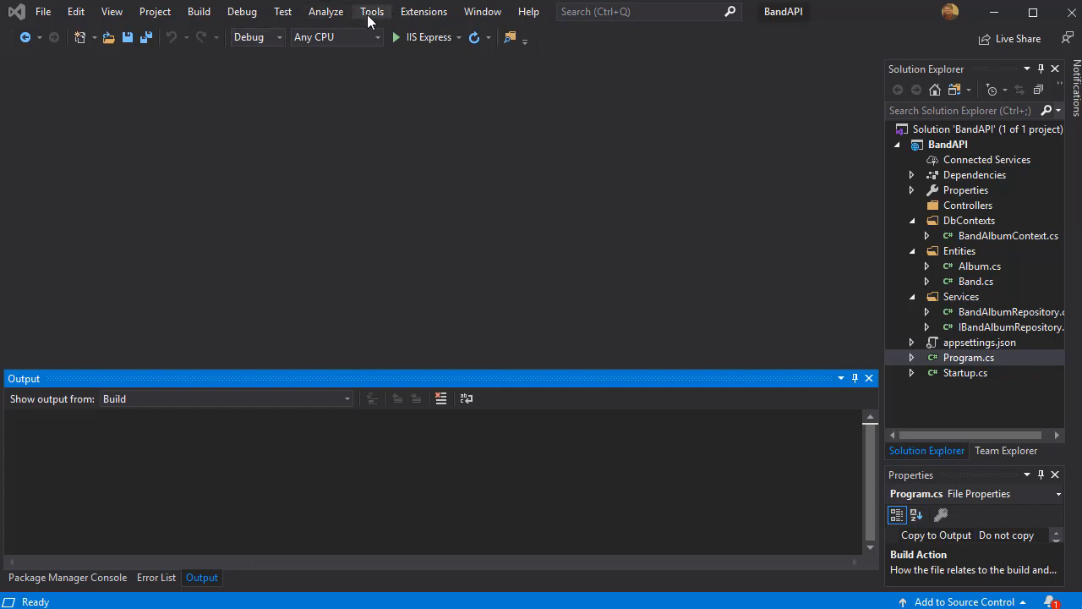
Step: Bring up the NuGet Package Manager Console from the Tools menu
left_click(372, 10)
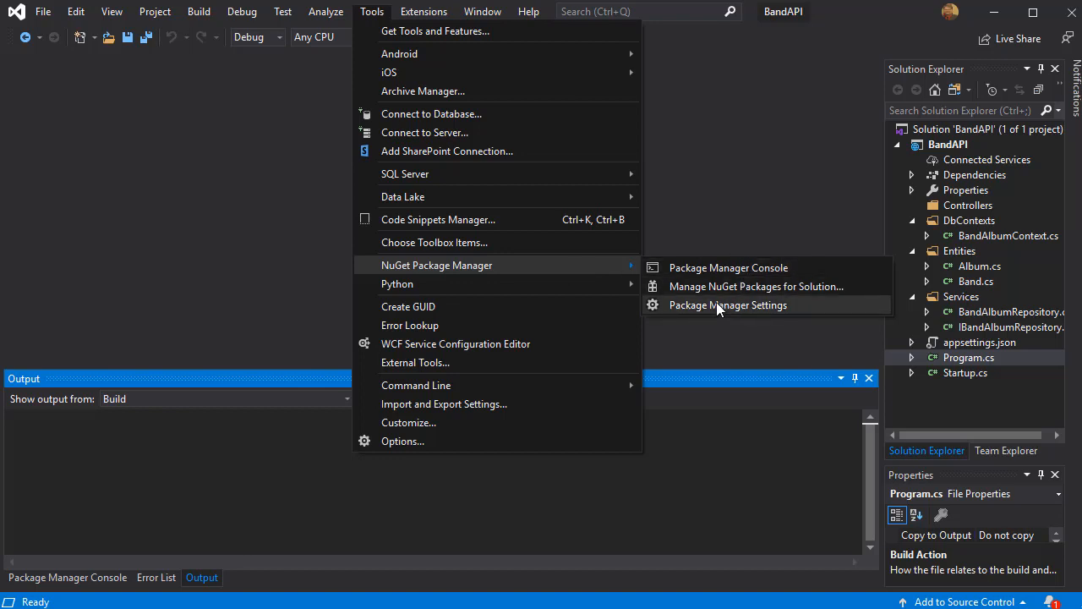
mouse_move(700, 267)
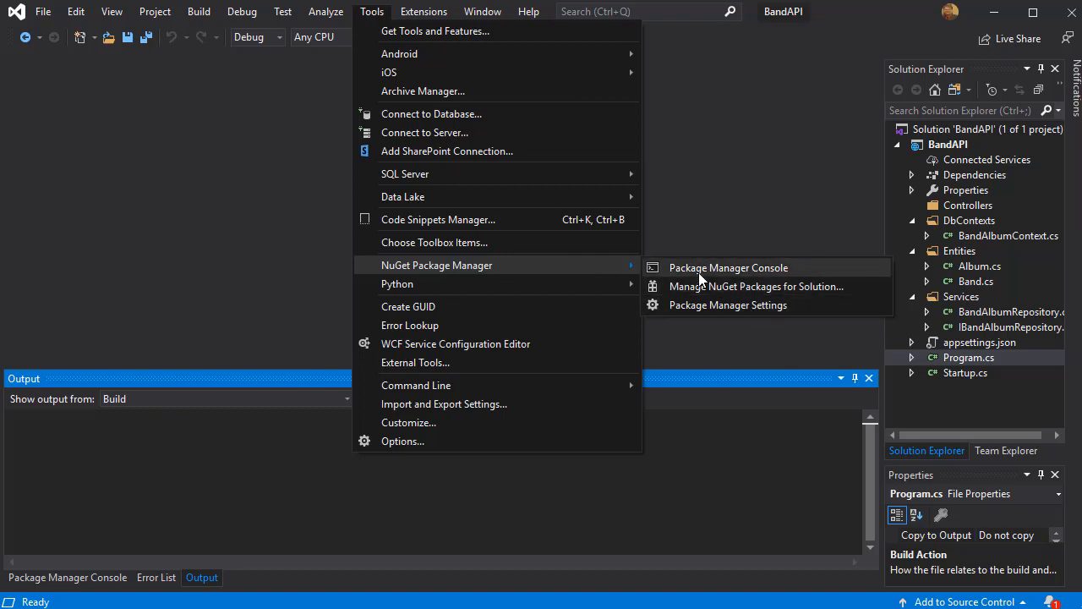
left_click(727, 267)
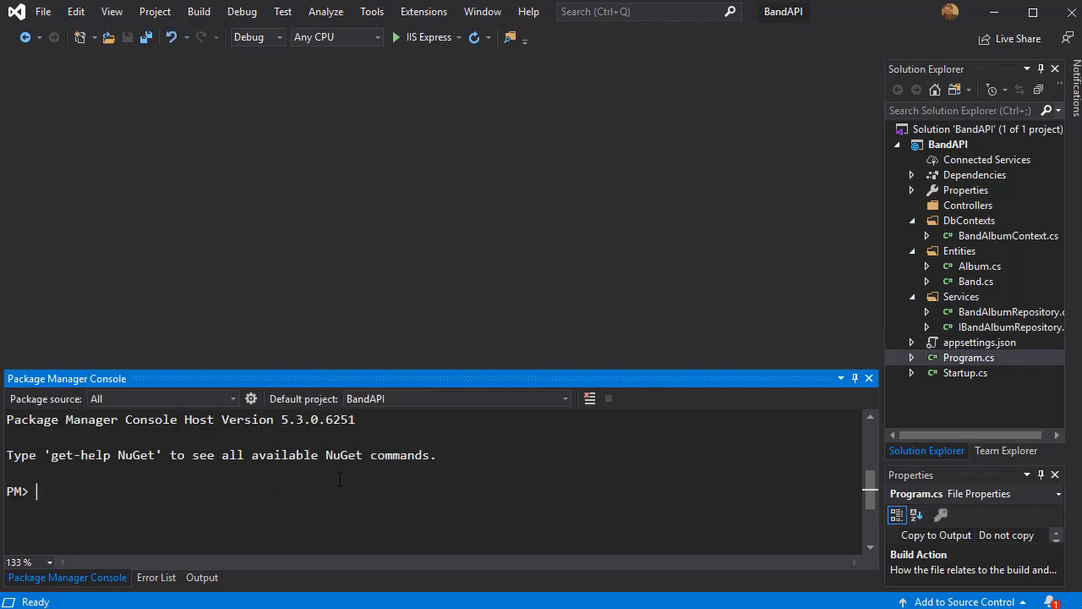
Step: Run add-migration Intial to generate the migration creating the Bands table
type("add")
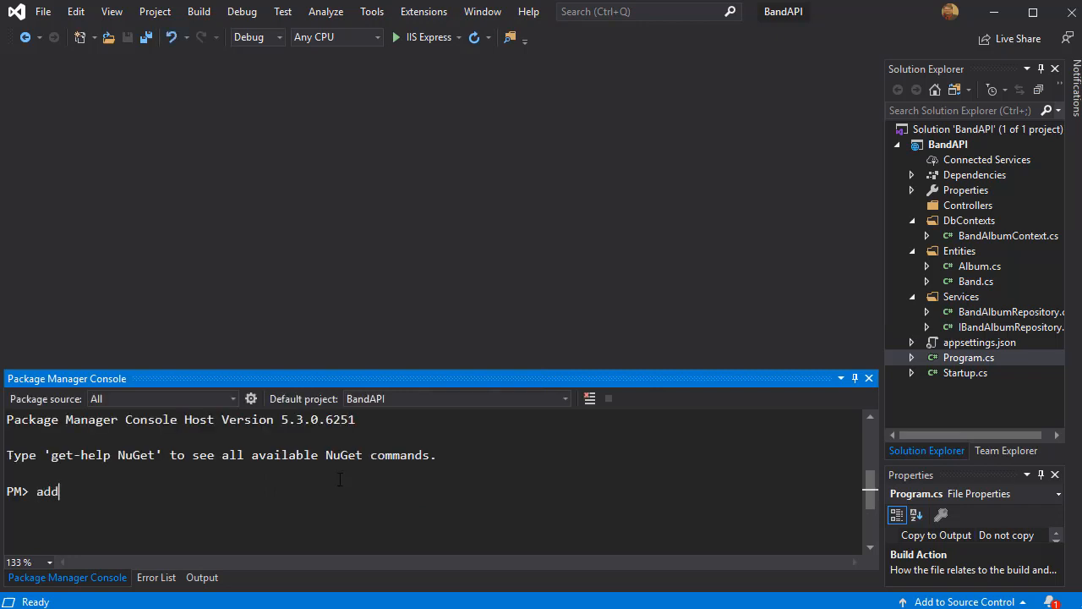
type("-migratio")
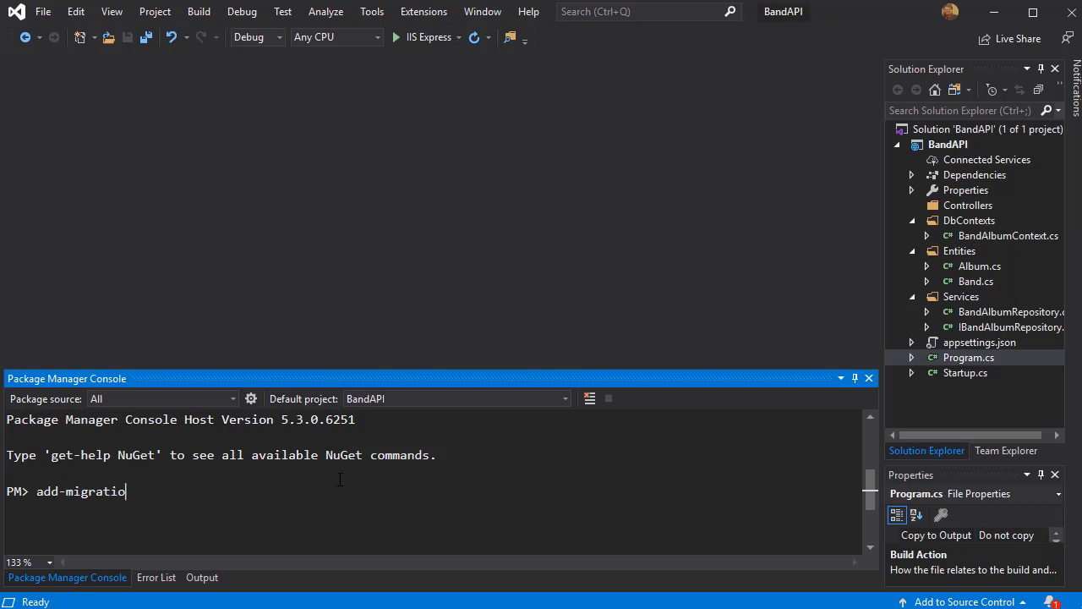
type("n")
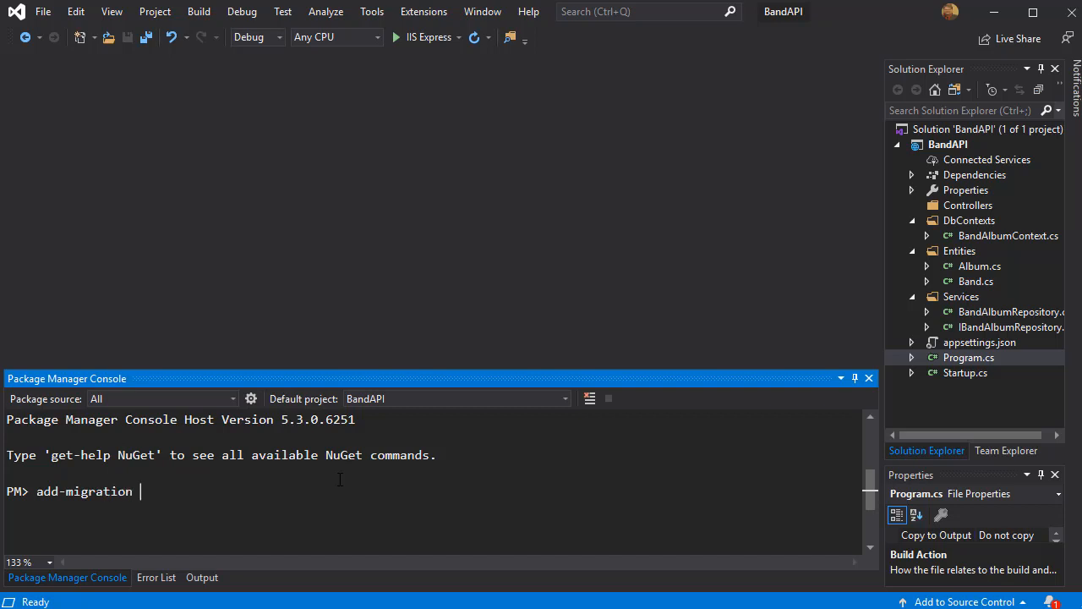
type("Intial")
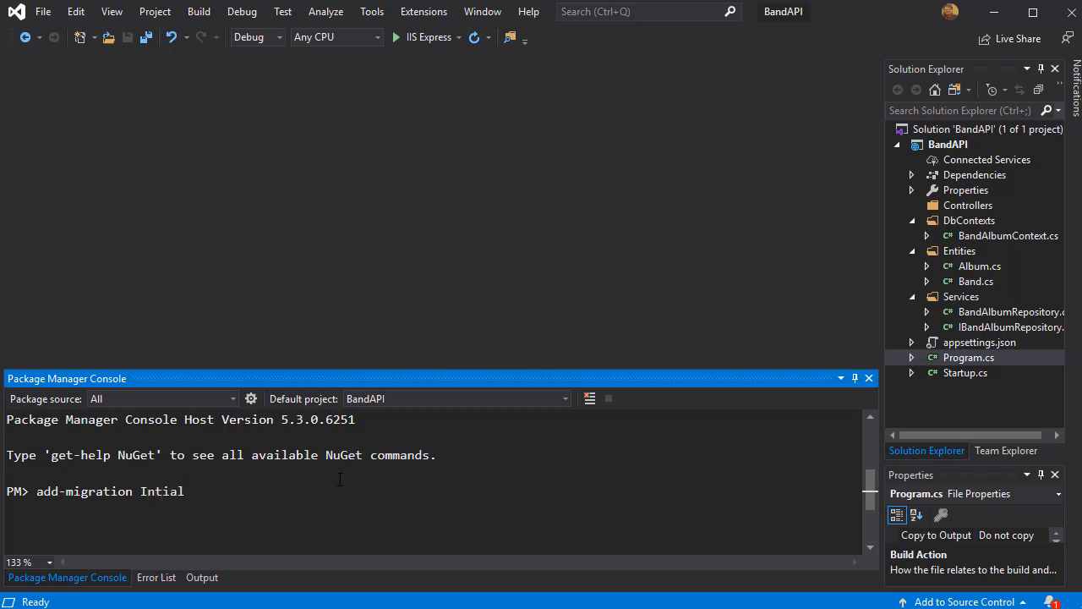
key("Return")
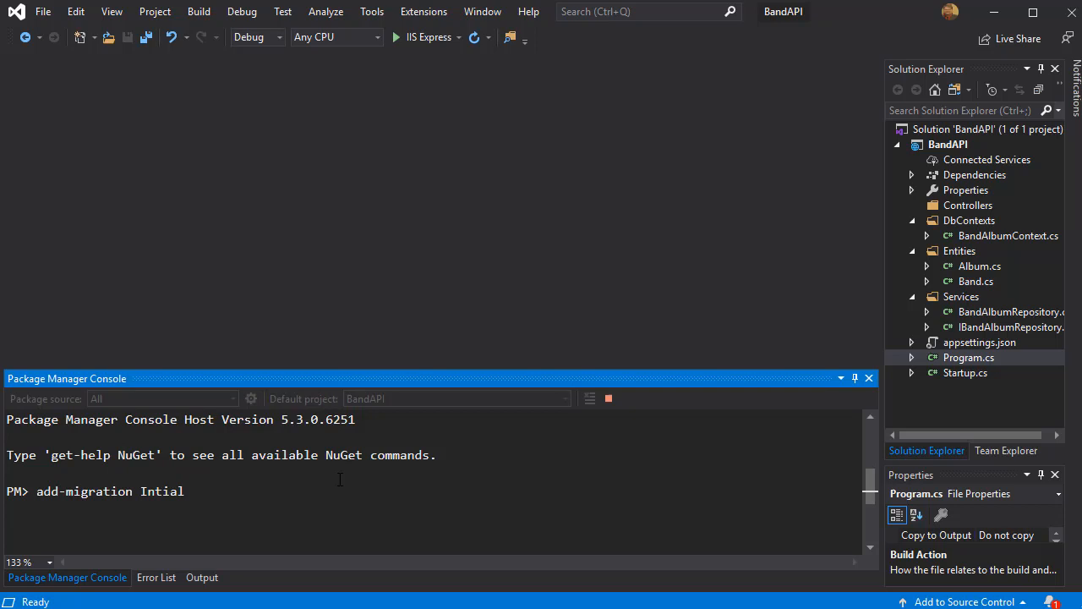
key("Return")
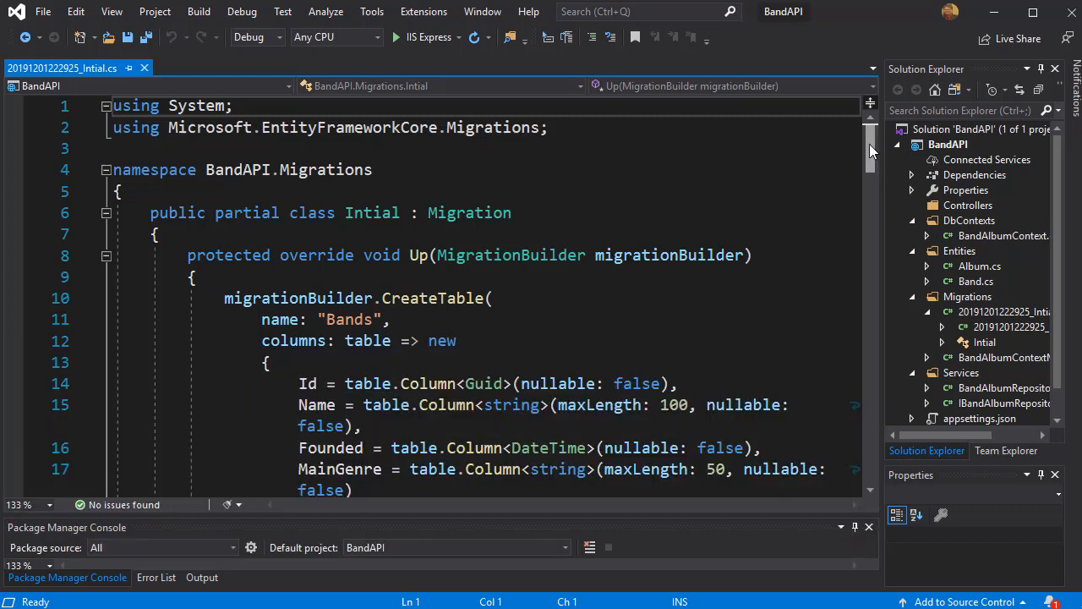
Step: Scroll through the CreateTable definitions for Bands and Albums, the foreign key and seeded band data
scroll("down", 3)
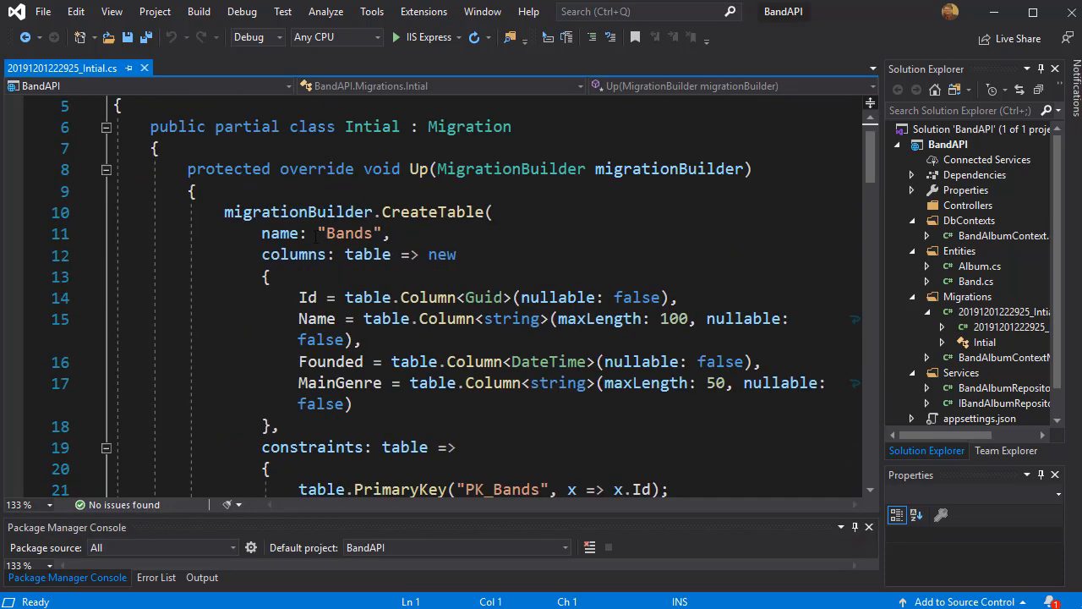
scroll("down", 3)
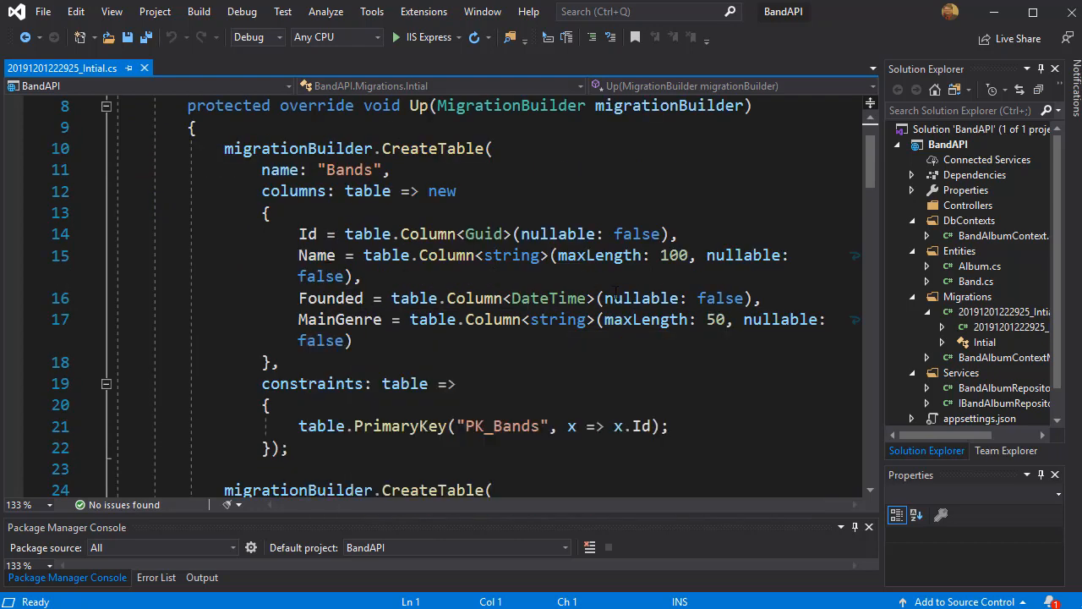
scroll("down", 3)
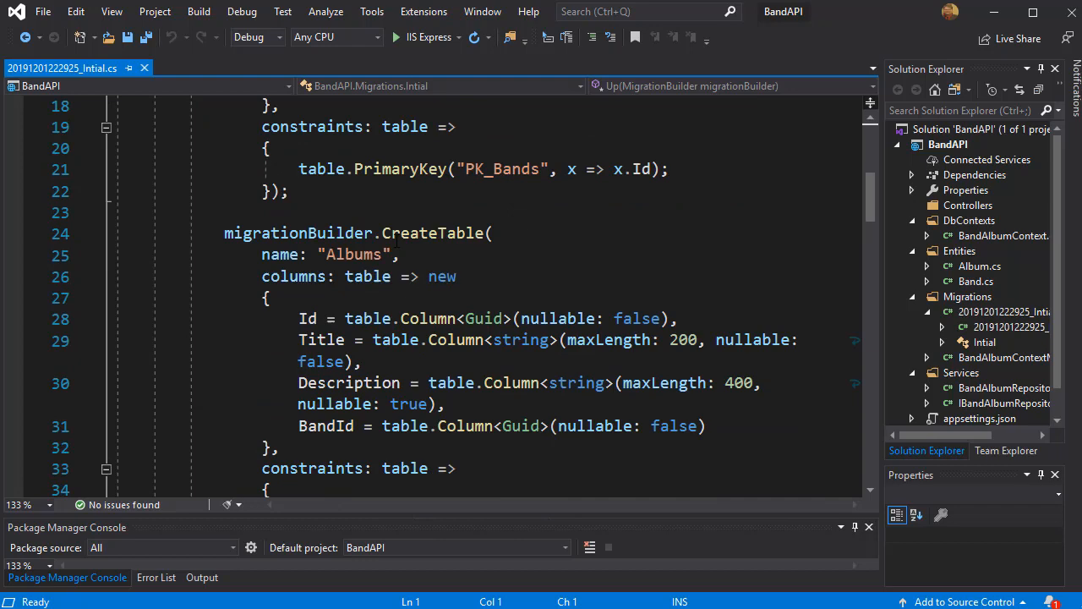
scroll("down", 3)
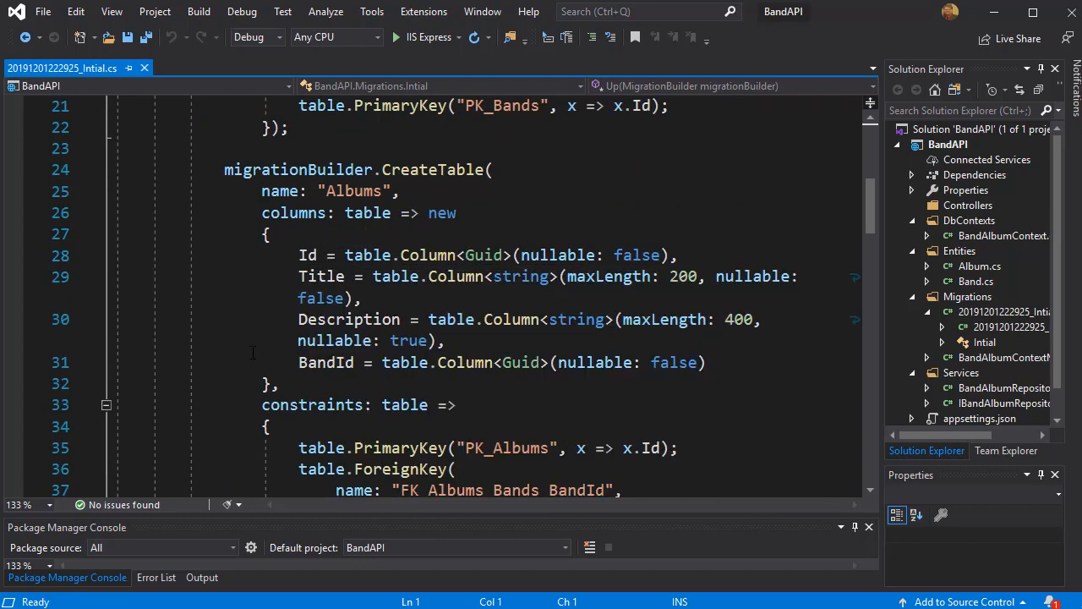
scroll("down", 3)
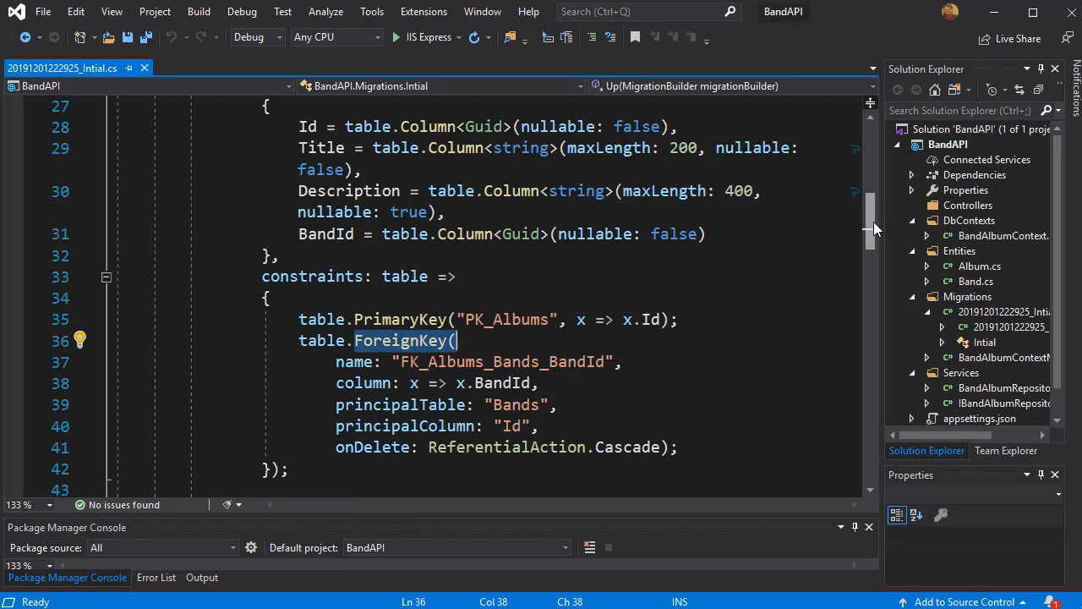
scroll("up", 3)
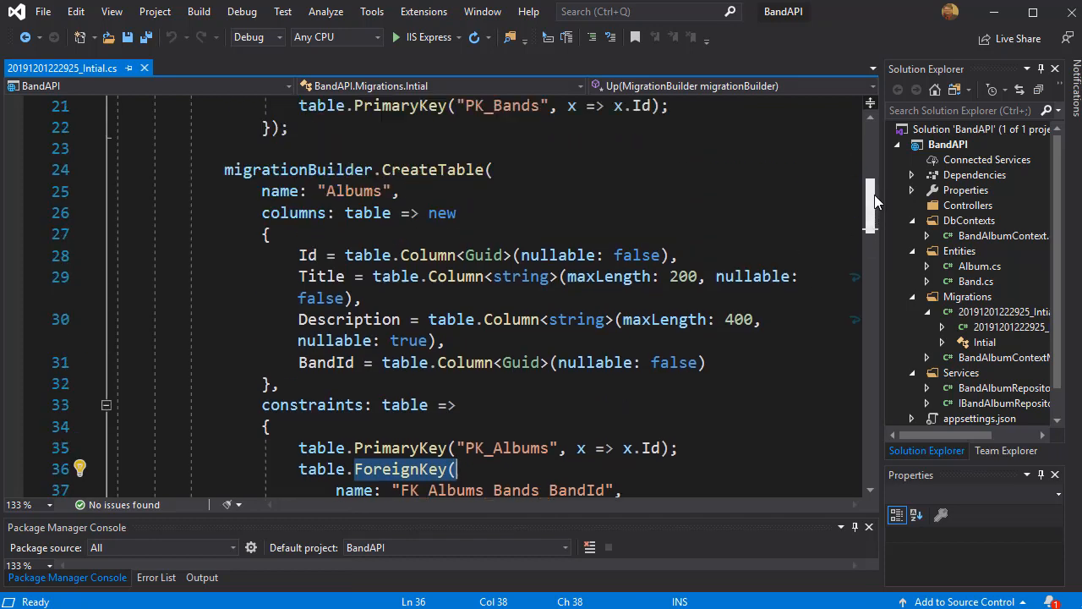
scroll("up", 3)
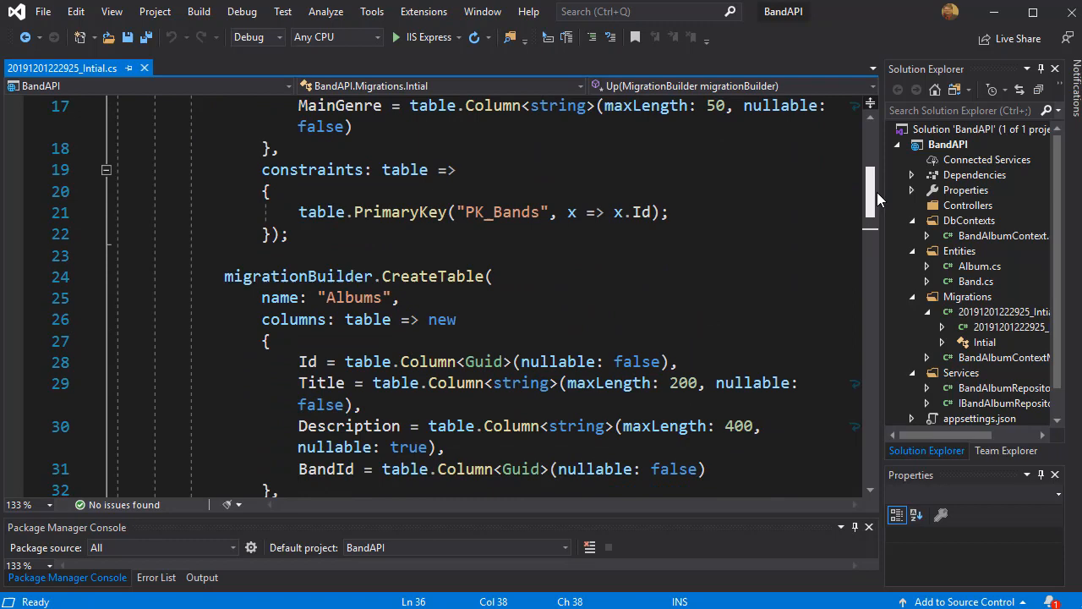
scroll("down", 3)
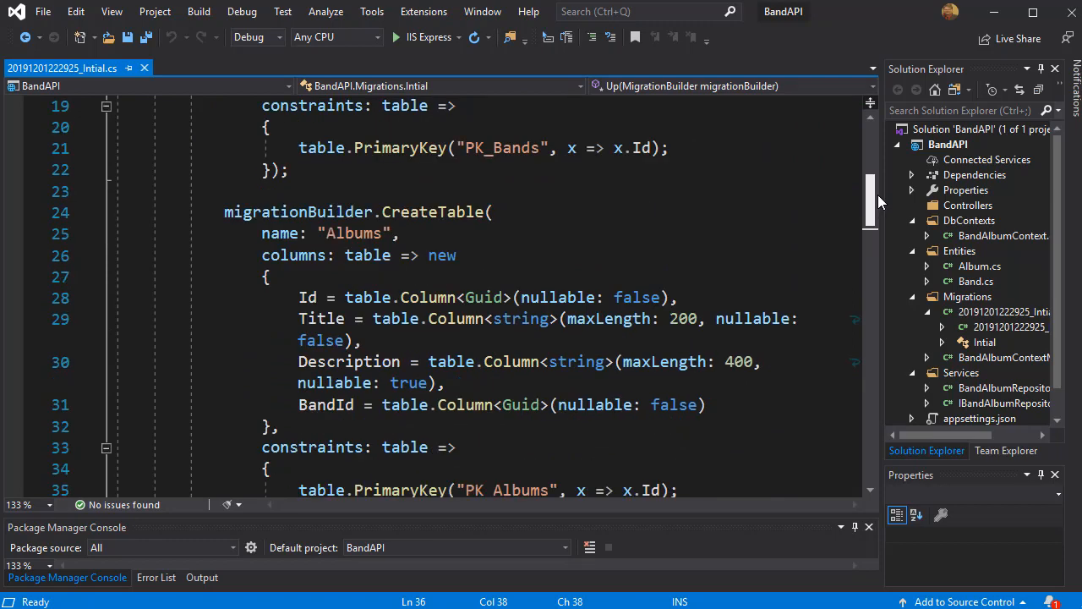
scroll("down", 3)
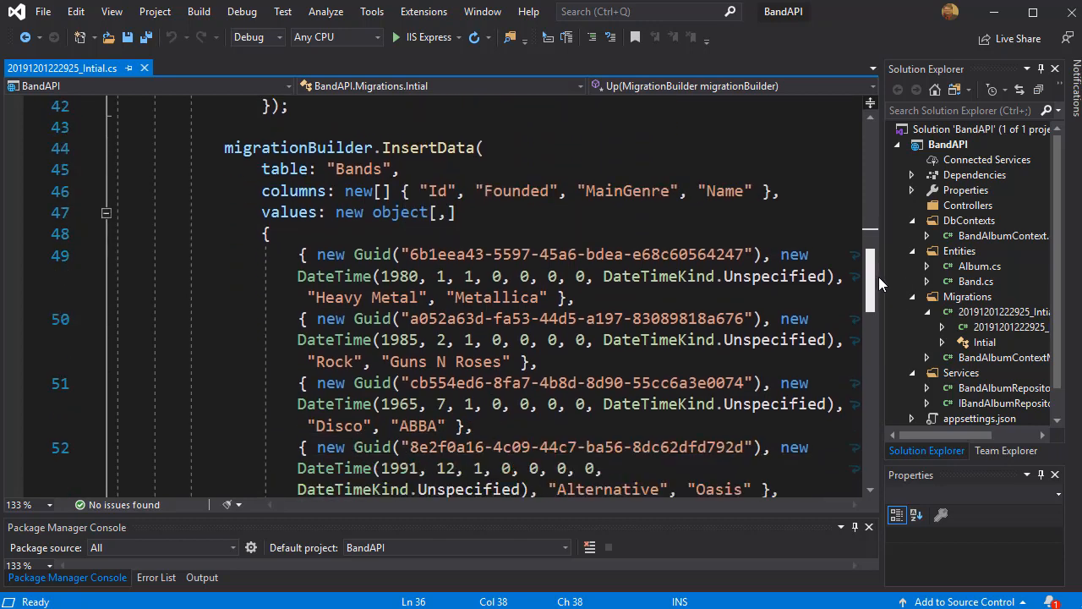
scroll("down", 3)
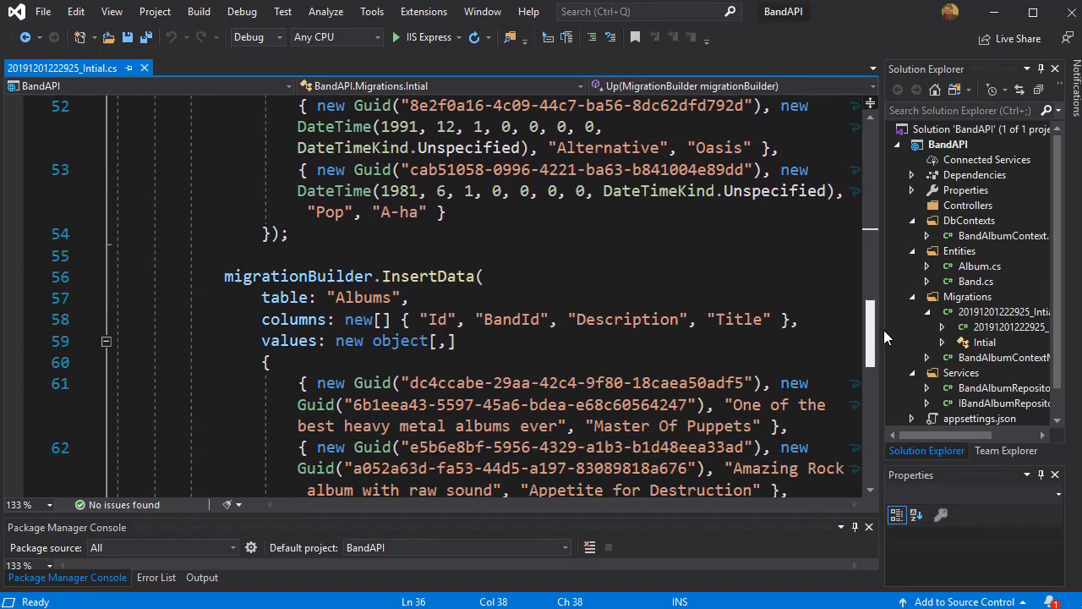
scroll("down", 3)
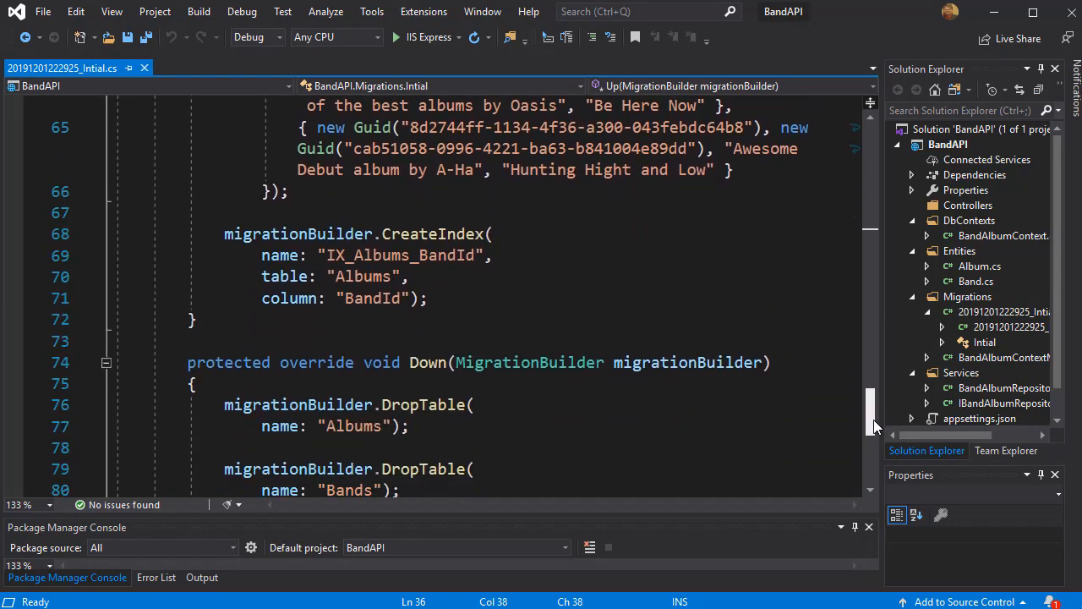
scroll("up", 3)
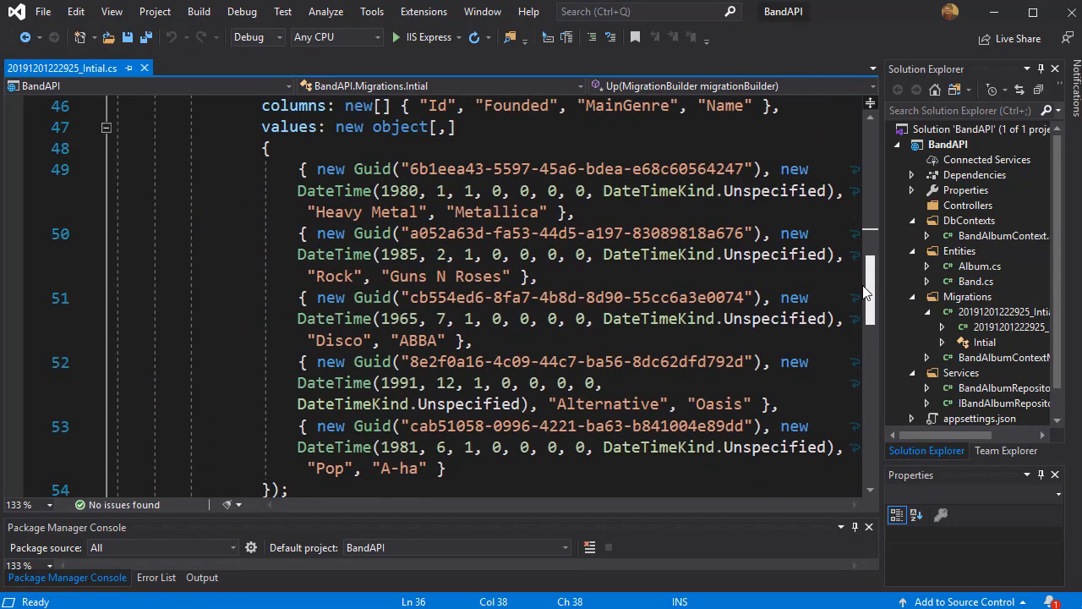
scroll("up", 3)
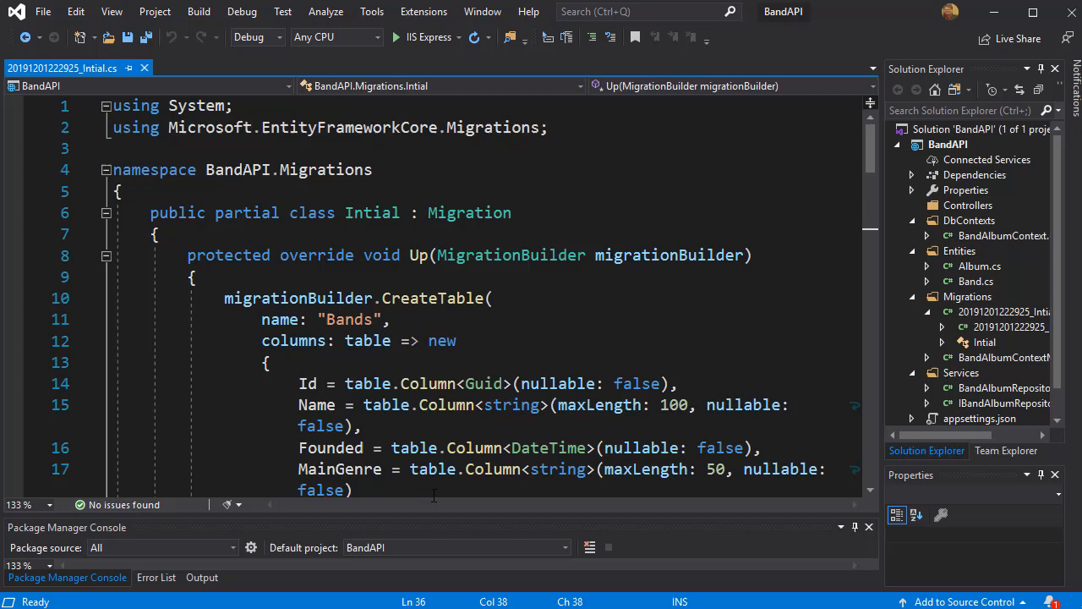
mouse_move(422, 520)
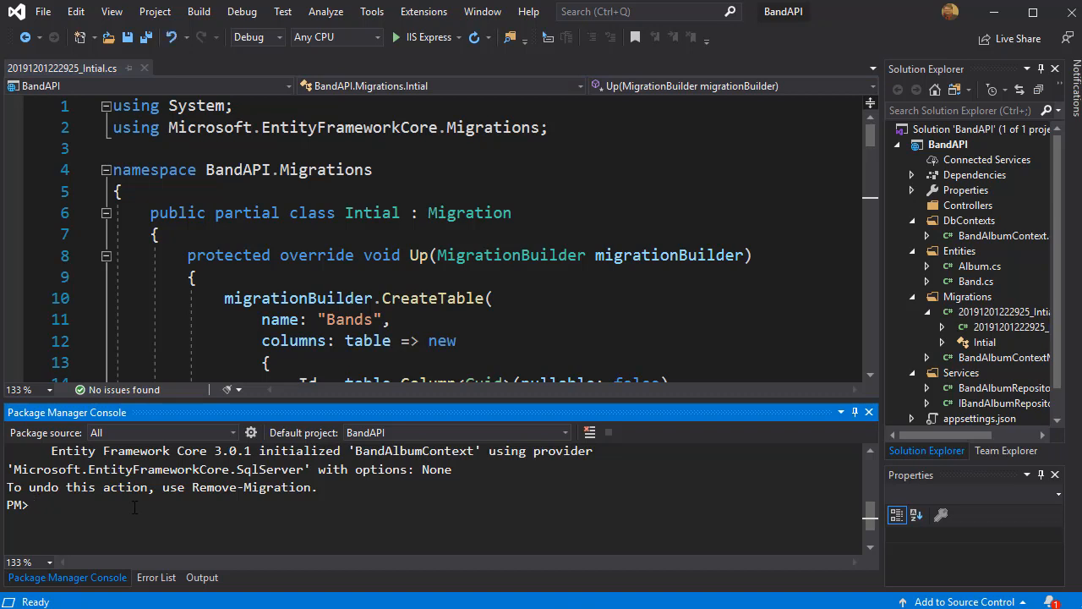
Step: Run update-database and follow the SQL output creating BandAlbumDB and inserting seeded albums
type("update")
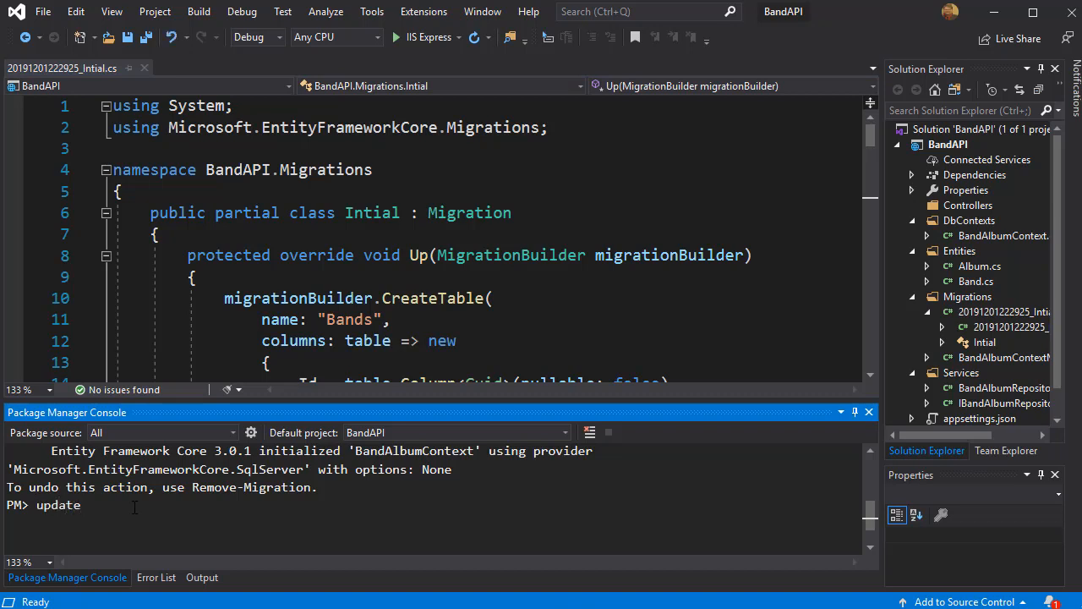
type("-databas")
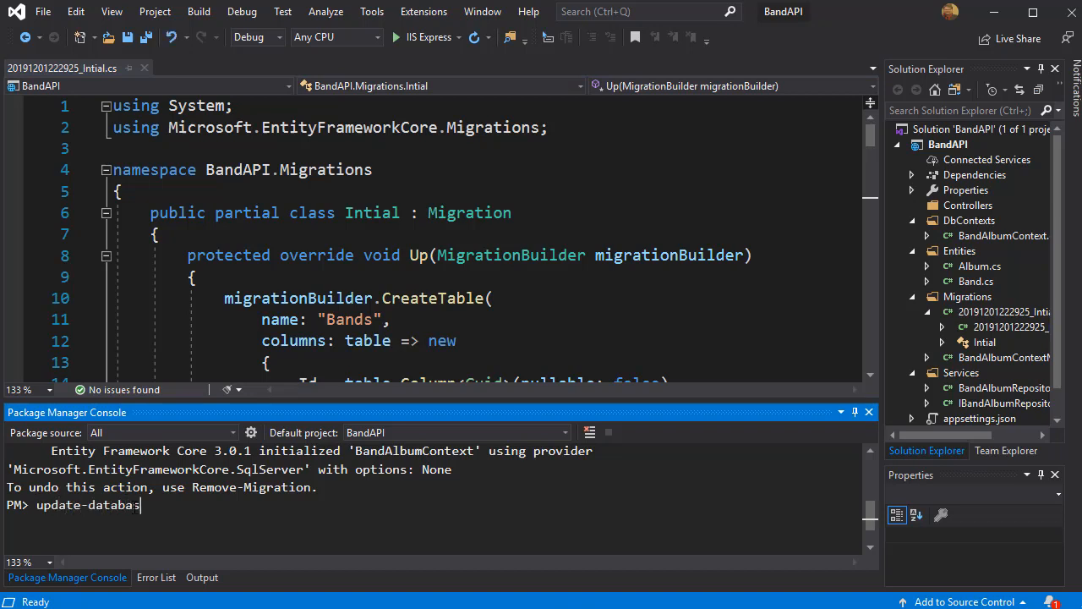
type("e")
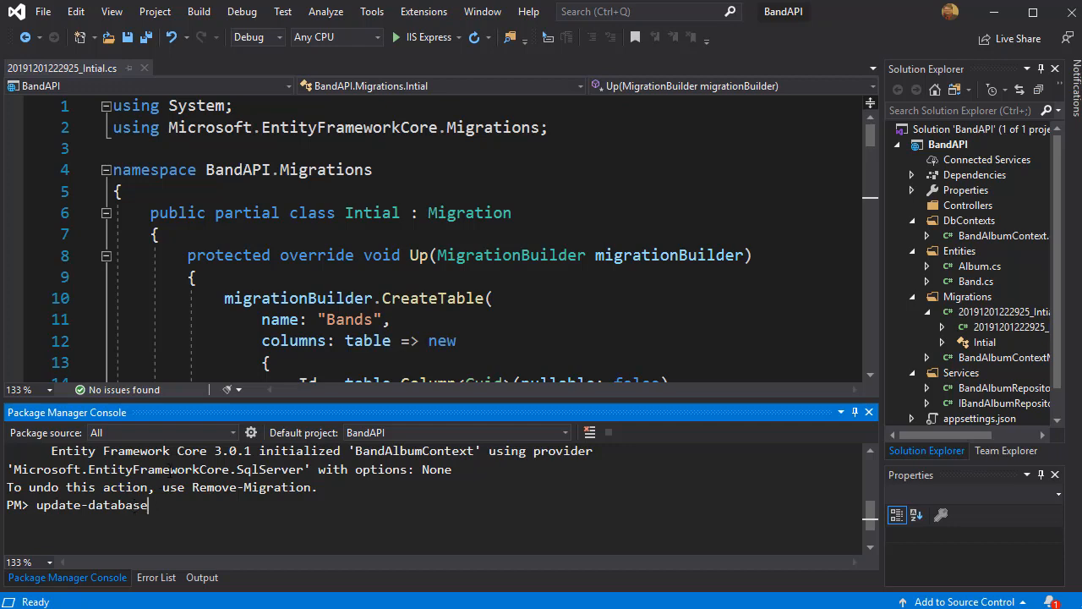
key("Return")
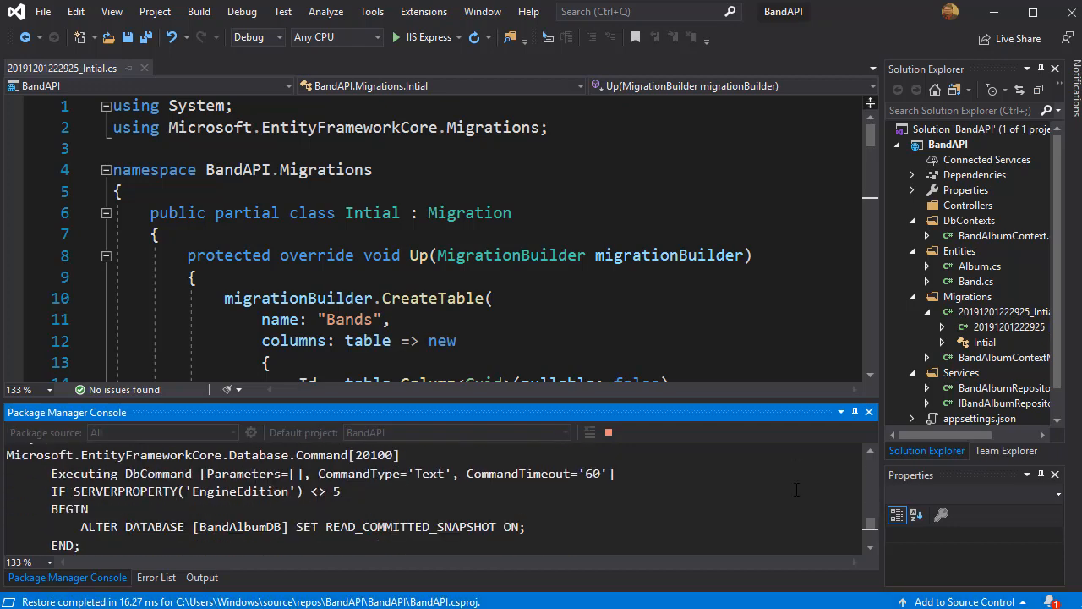
scroll("down", 3)
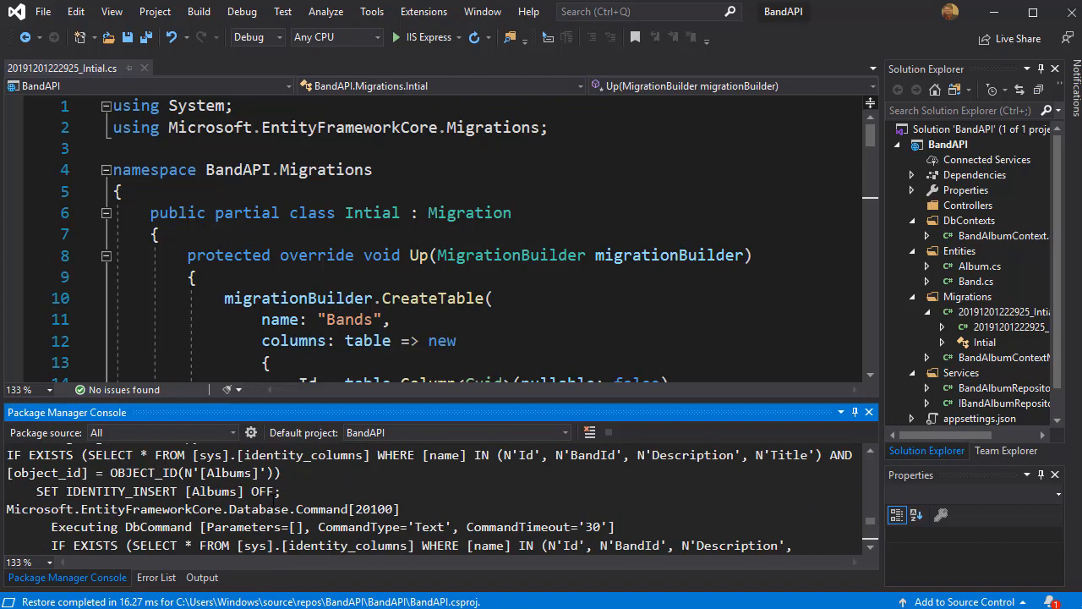
scroll("down", 3)
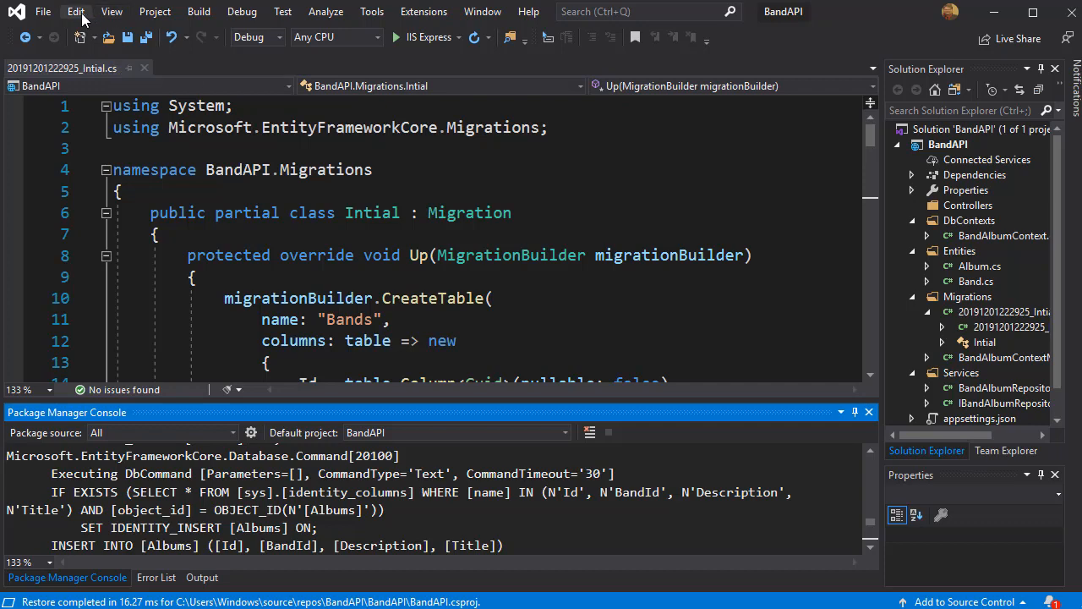
Step: Show SQL Server Object Explorer and expand (localdb)\MSSQLLocalDB to its Databases list
left_click(112, 11)
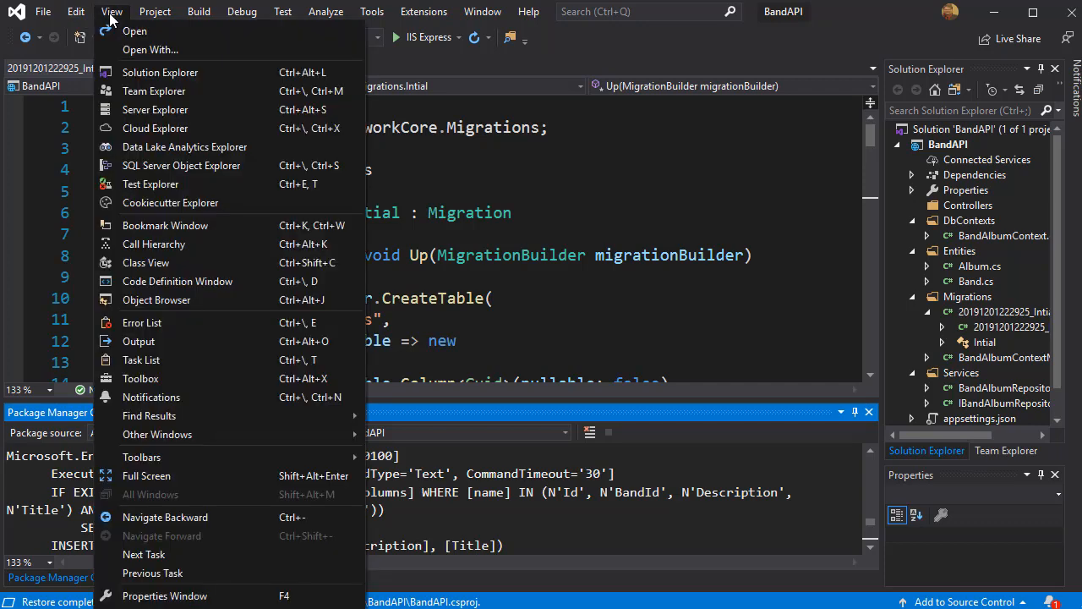
mouse_move(183, 165)
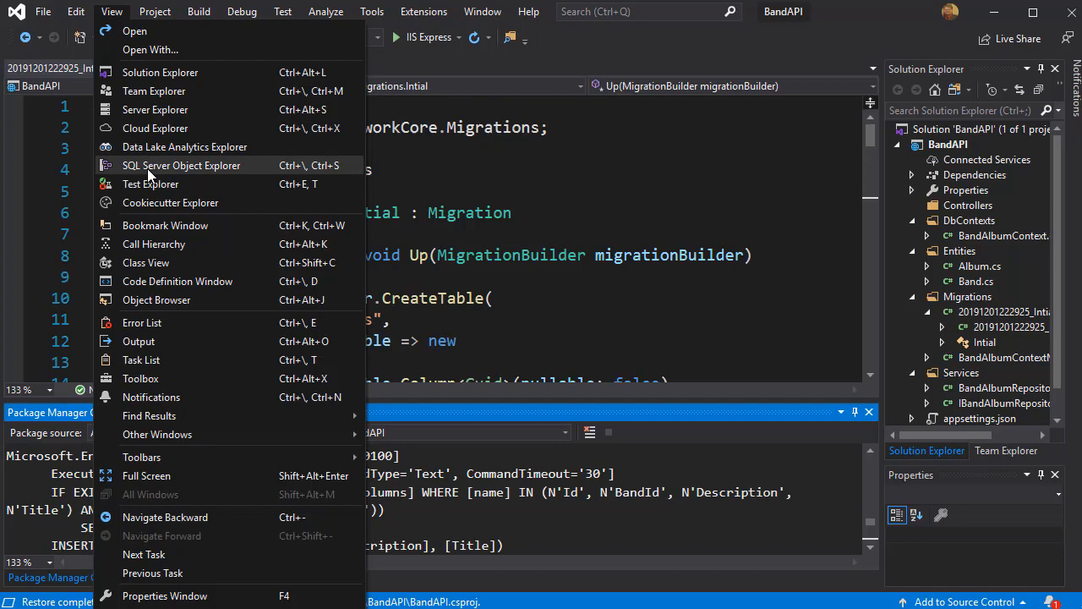
left_click(181, 165)
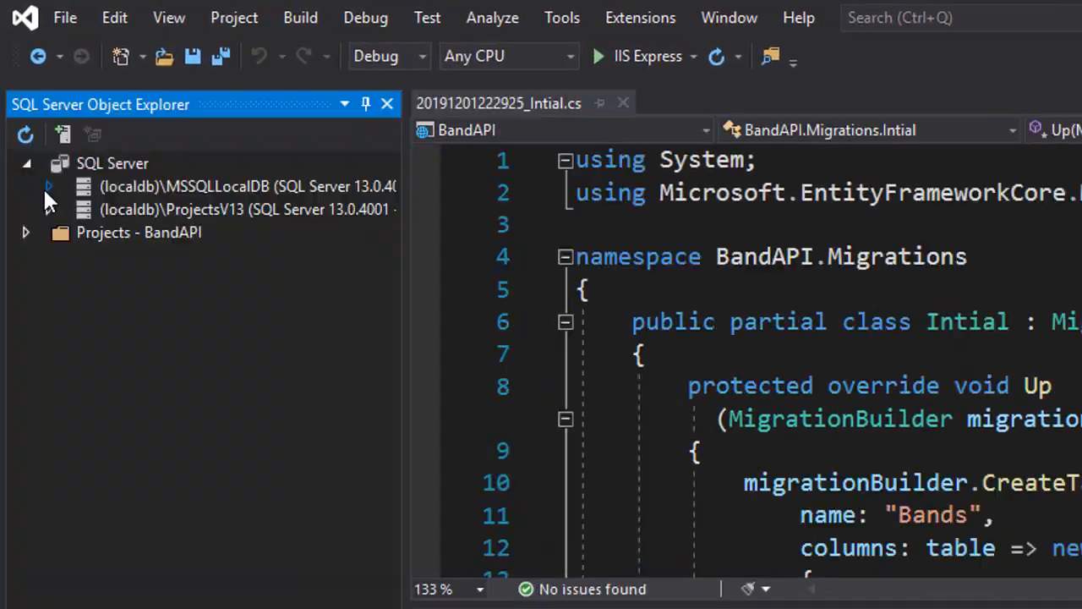
left_click(48, 186)
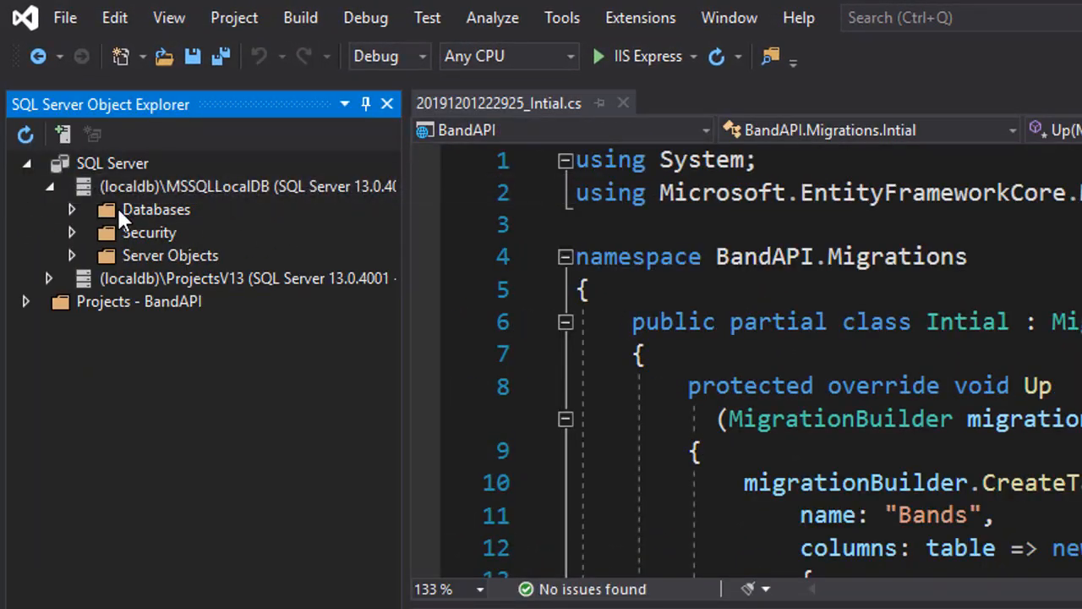
left_click(71, 210)
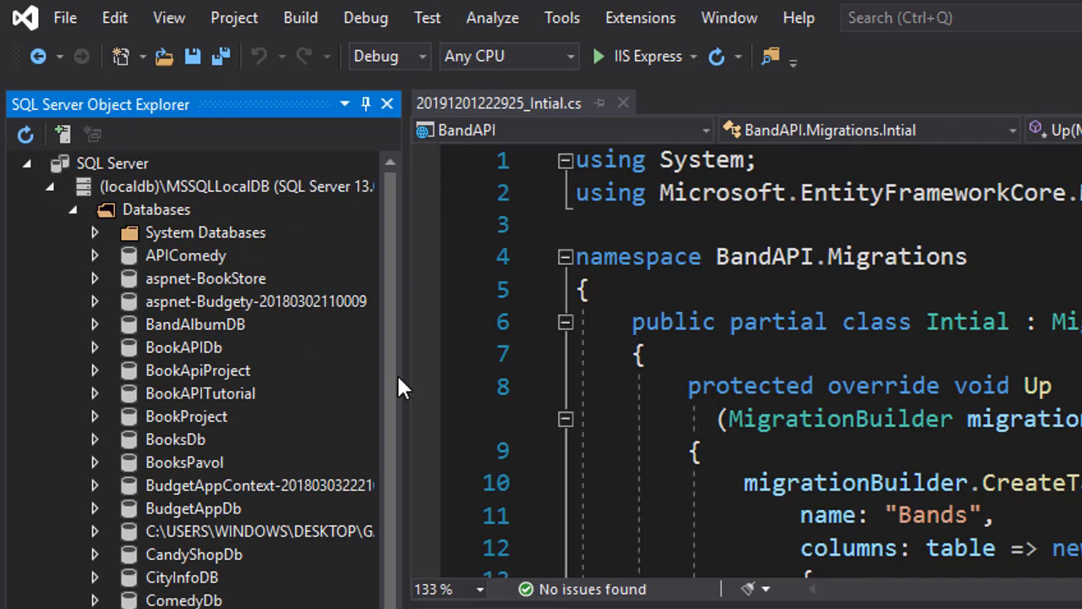
mouse_move(389, 460)
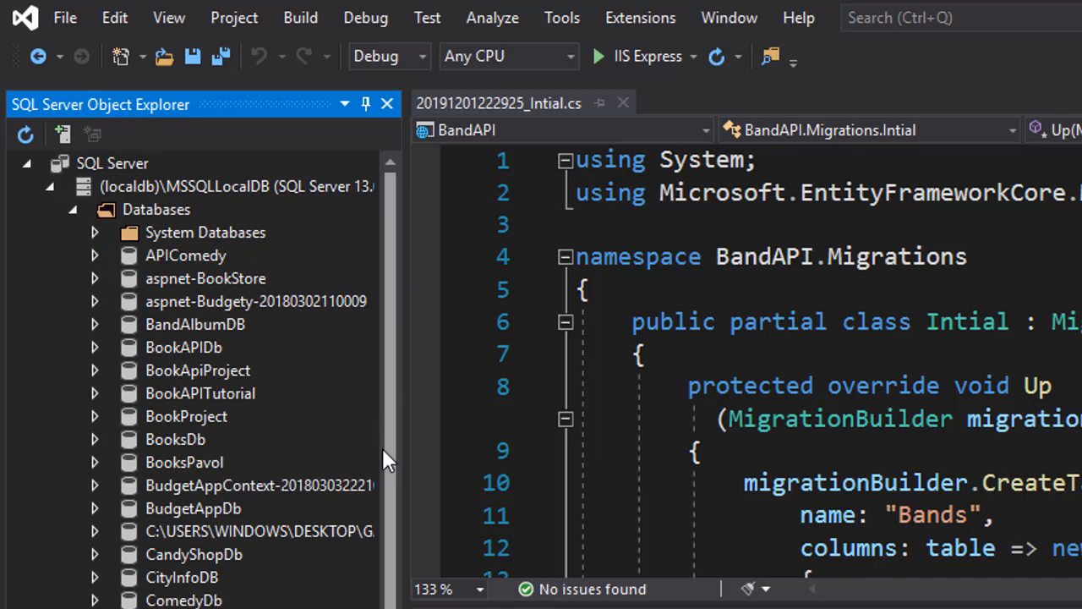
Step: Expand BandAlbumDB's Tables to reveal __EFMigrationsHistory, Albums and Bands
left_click(196, 324)
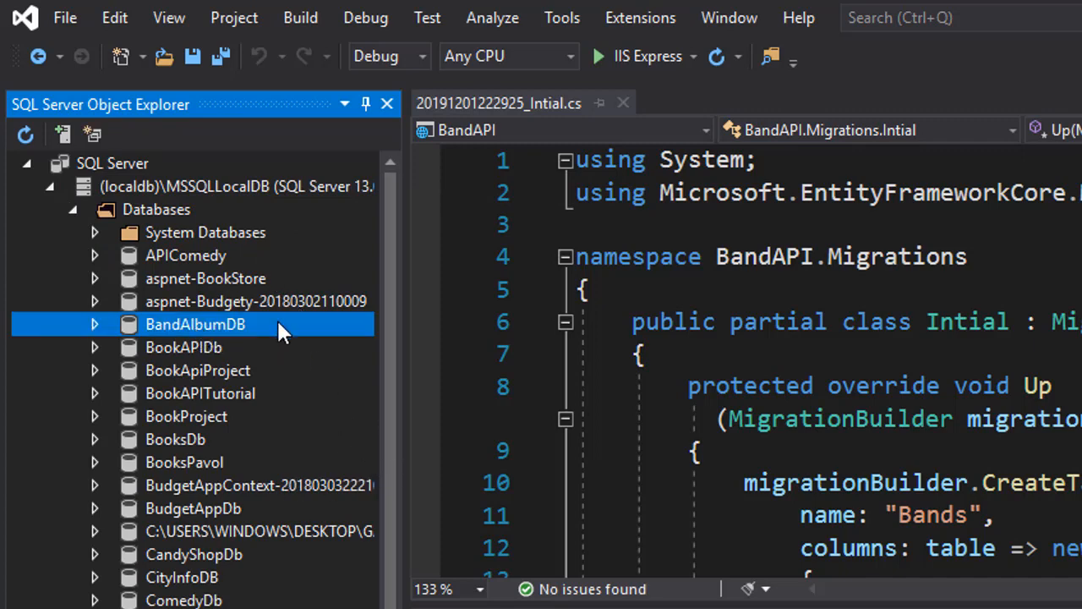
left_click(94, 324)
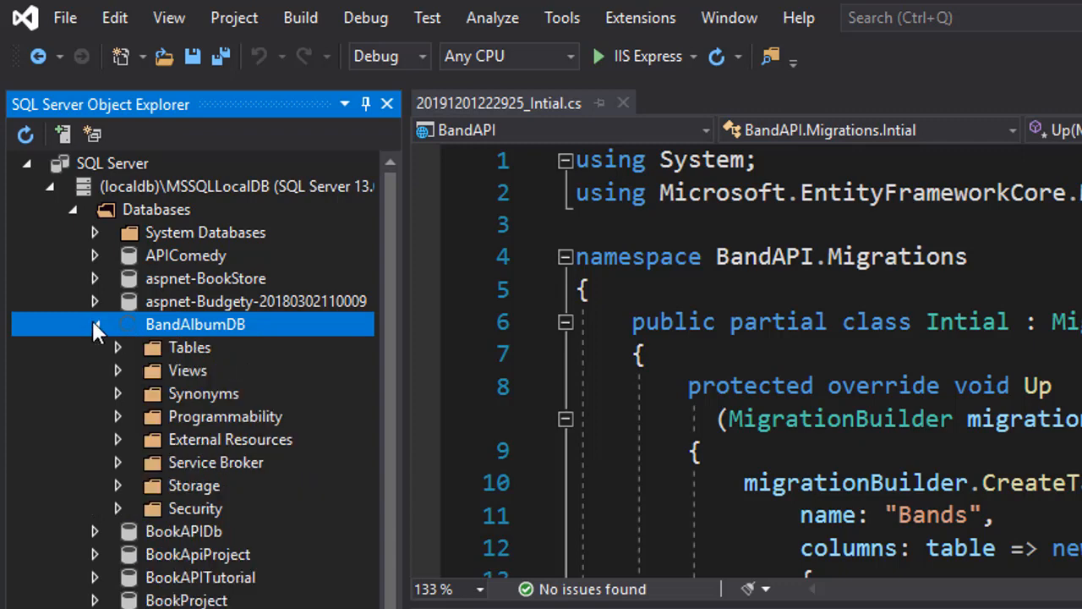
left_click(119, 347)
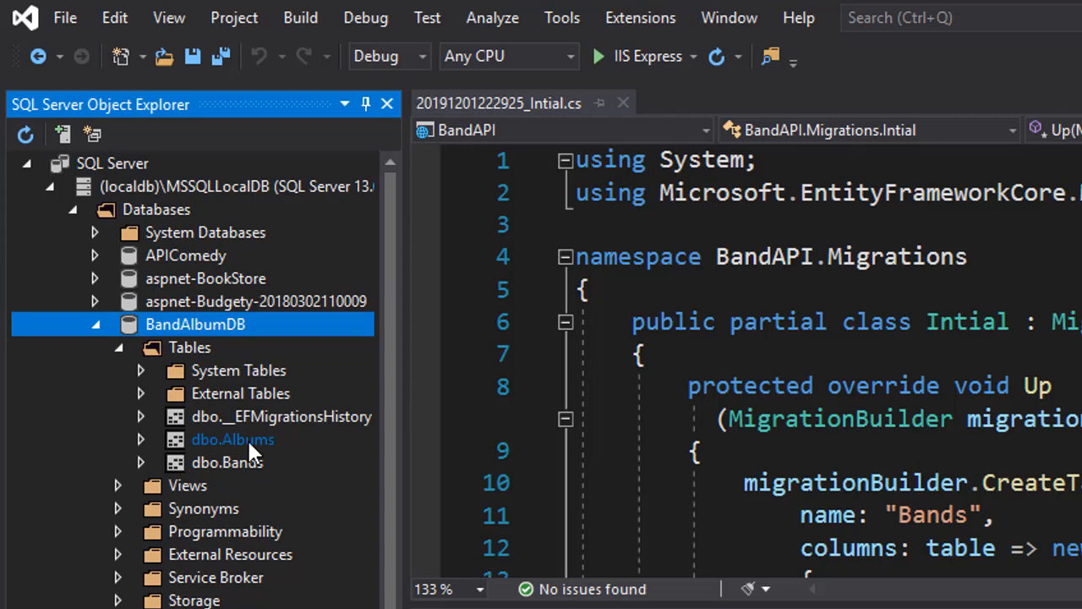
left_click(226, 461)
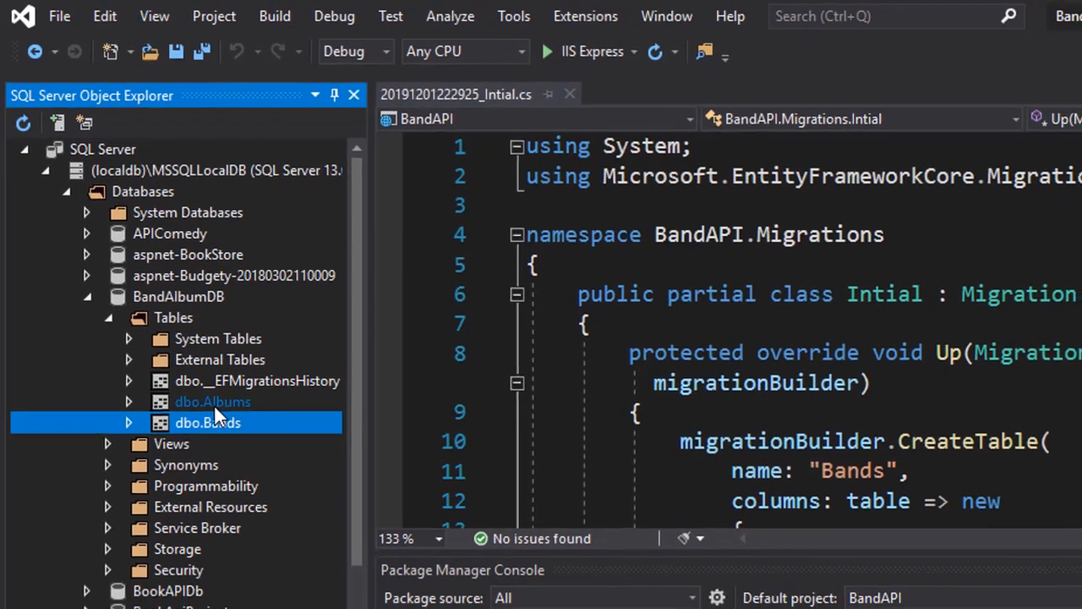
Step: View the Albums table data showing five seeded albums such as Waterloo and Be Here Now
right_click(213, 400)
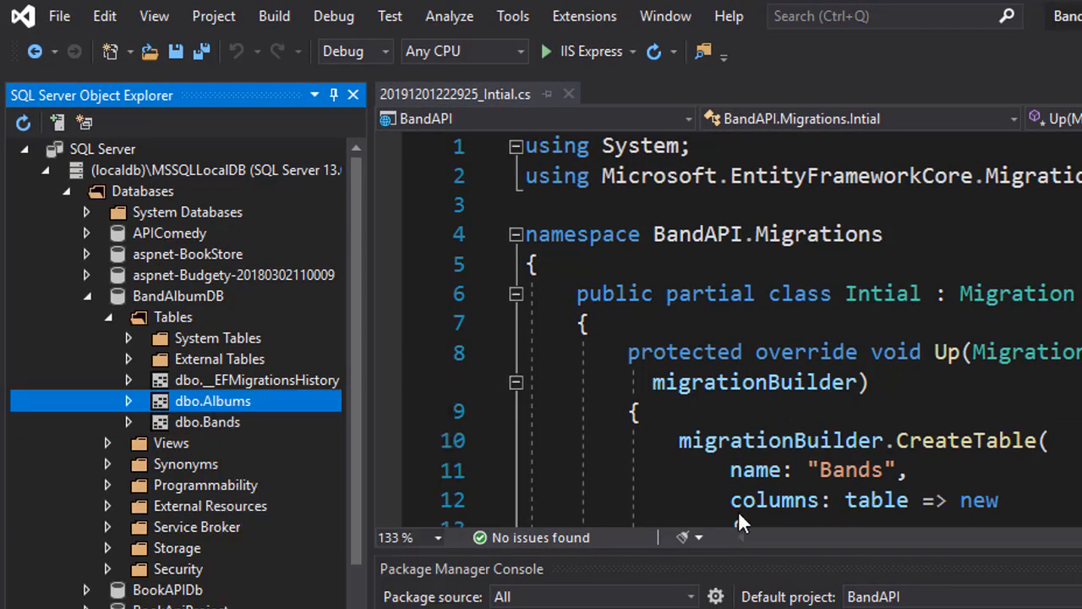
double_click(213, 399)
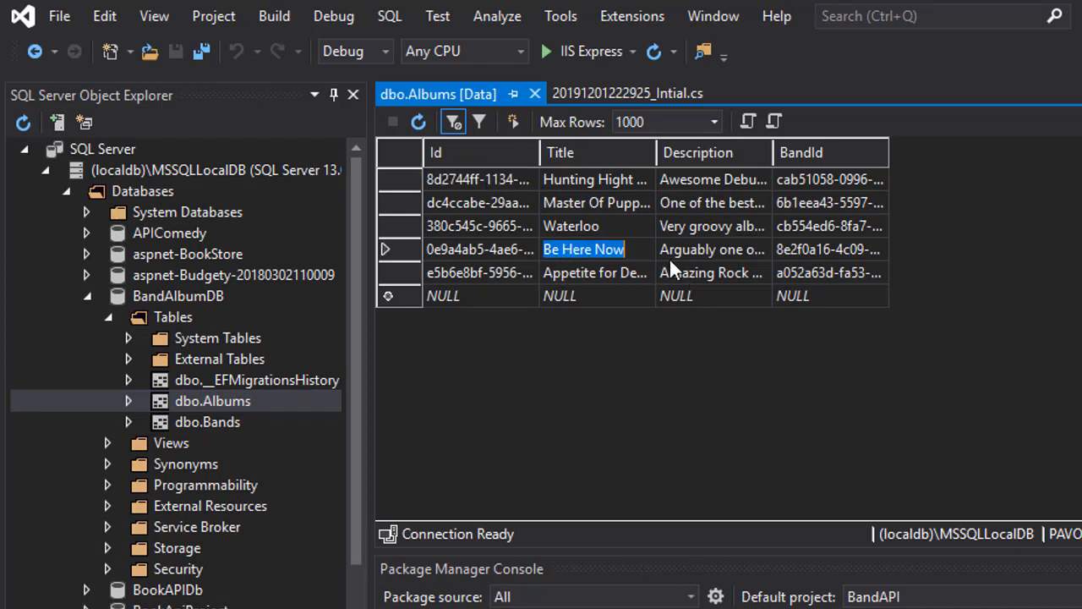
mouse_move(538, 167)
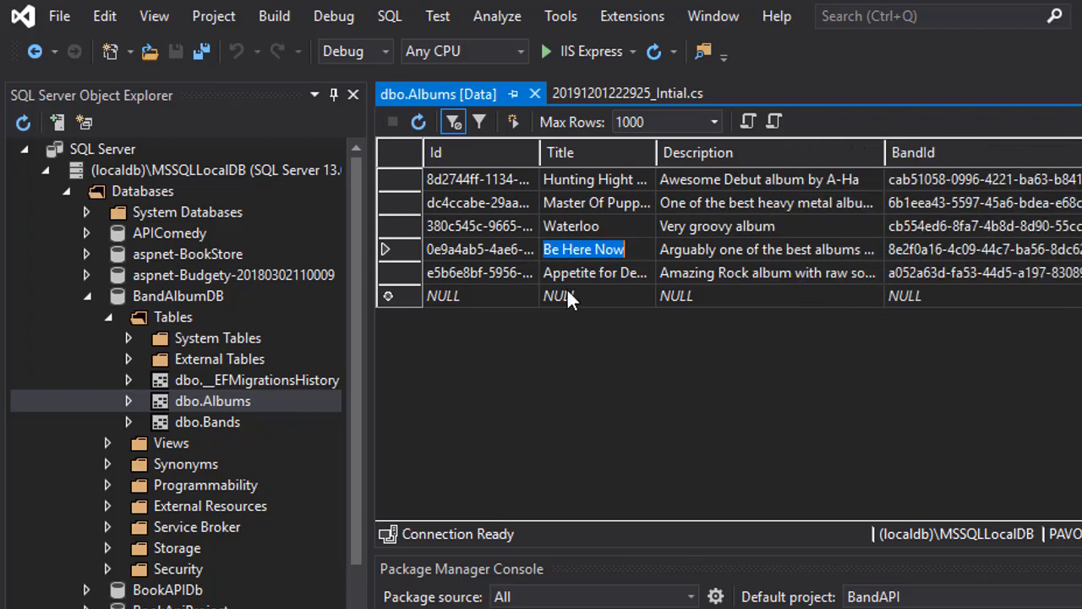
right_click(206, 421)
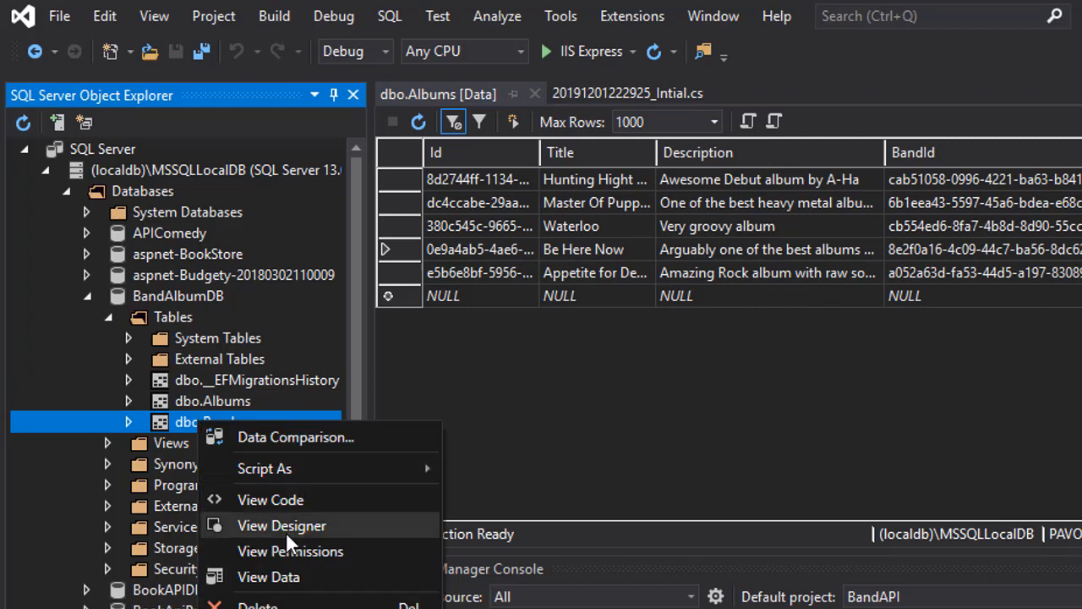
Step: View the Bands table data listing ABBA, Guns N Roses, Oasis, A-ha and Metallica
left_click(583, 470)
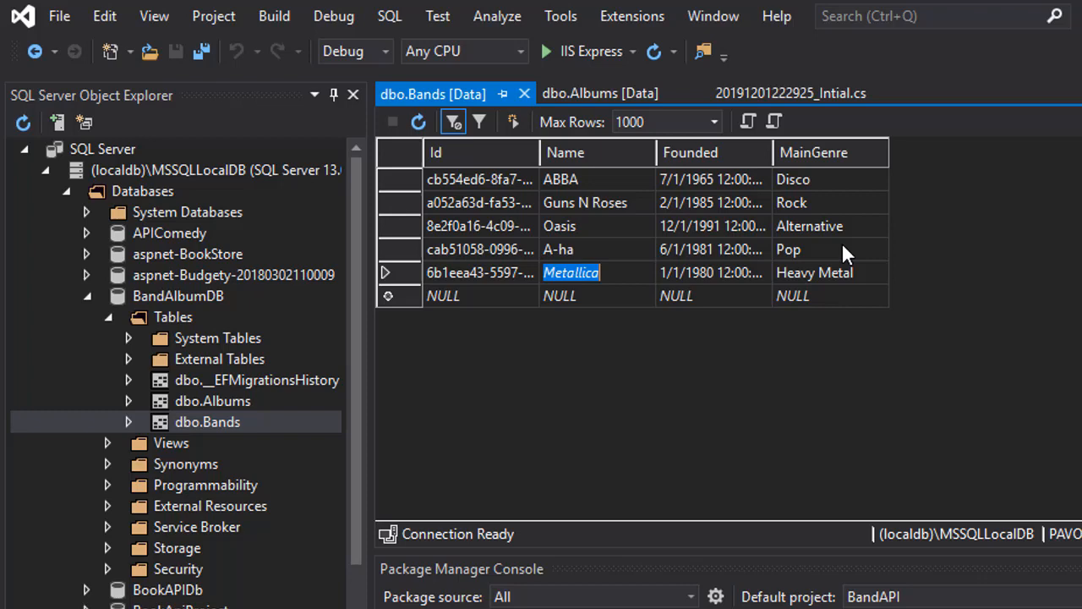
mouse_move(531, 394)
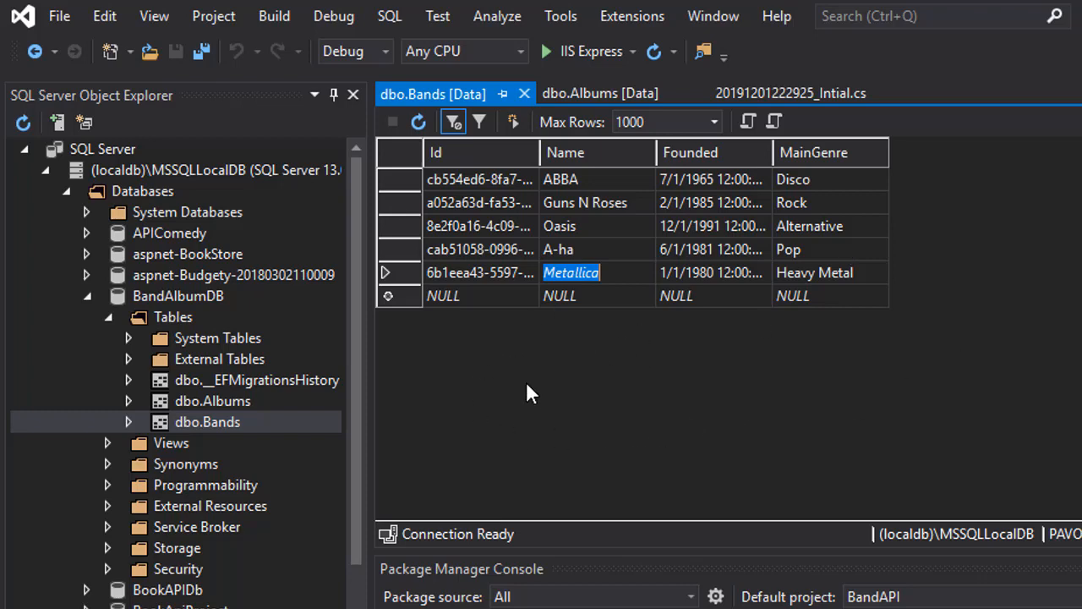
mouse_move(798, 284)
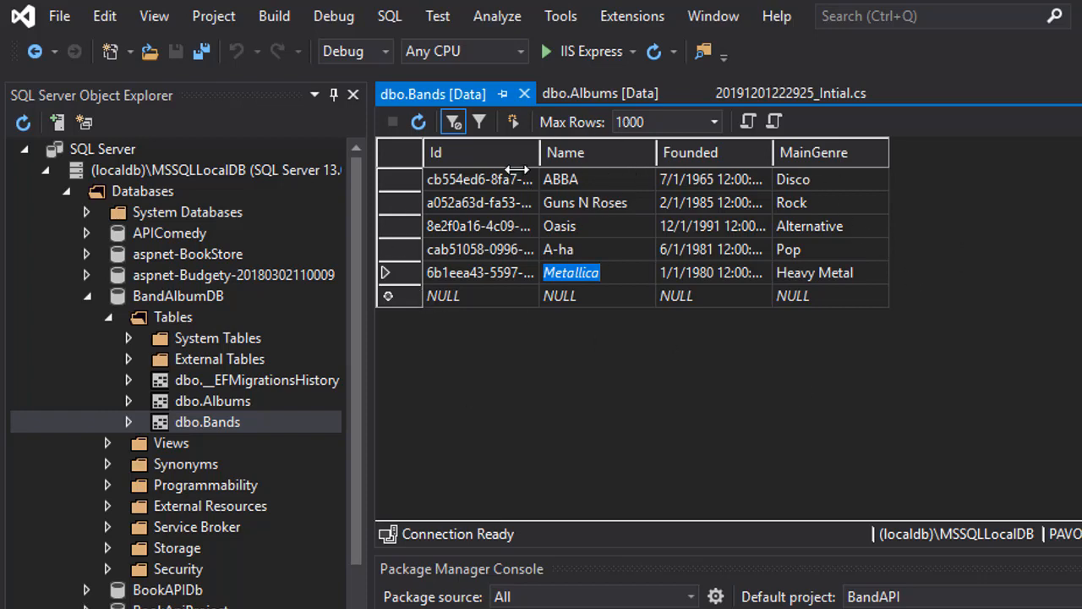
mouse_move(656, 396)
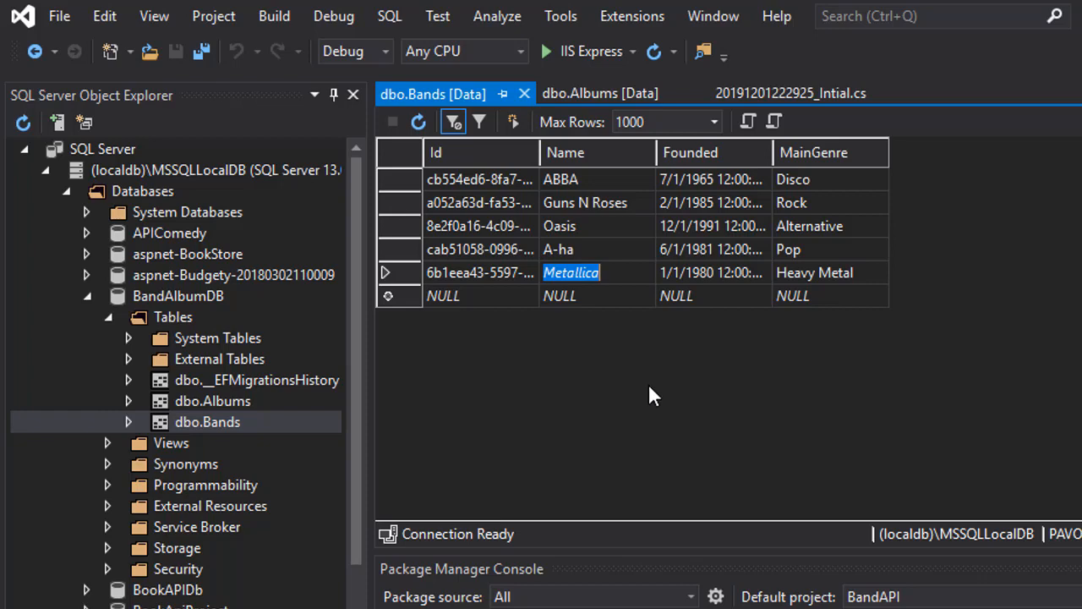